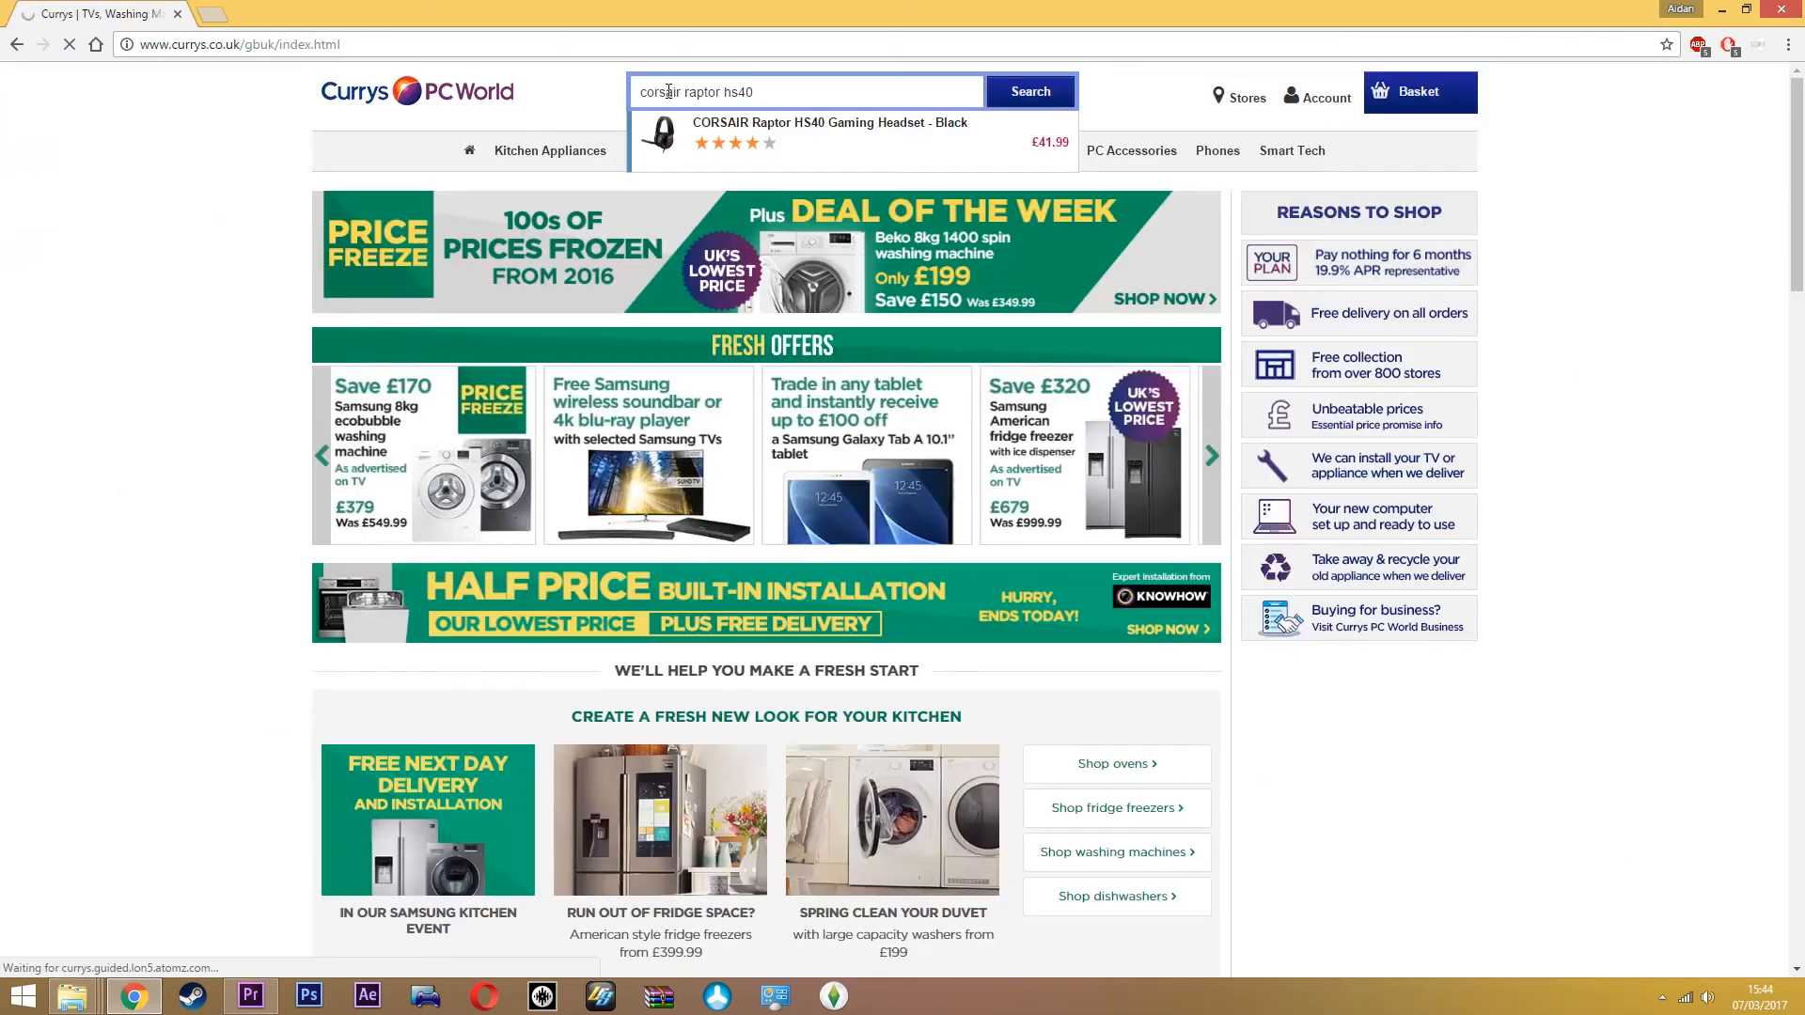
Open the CORSAIR Raptor HS40 Gaming Headset - Black product page (£41.99) from the search suggestions
click(827, 130)
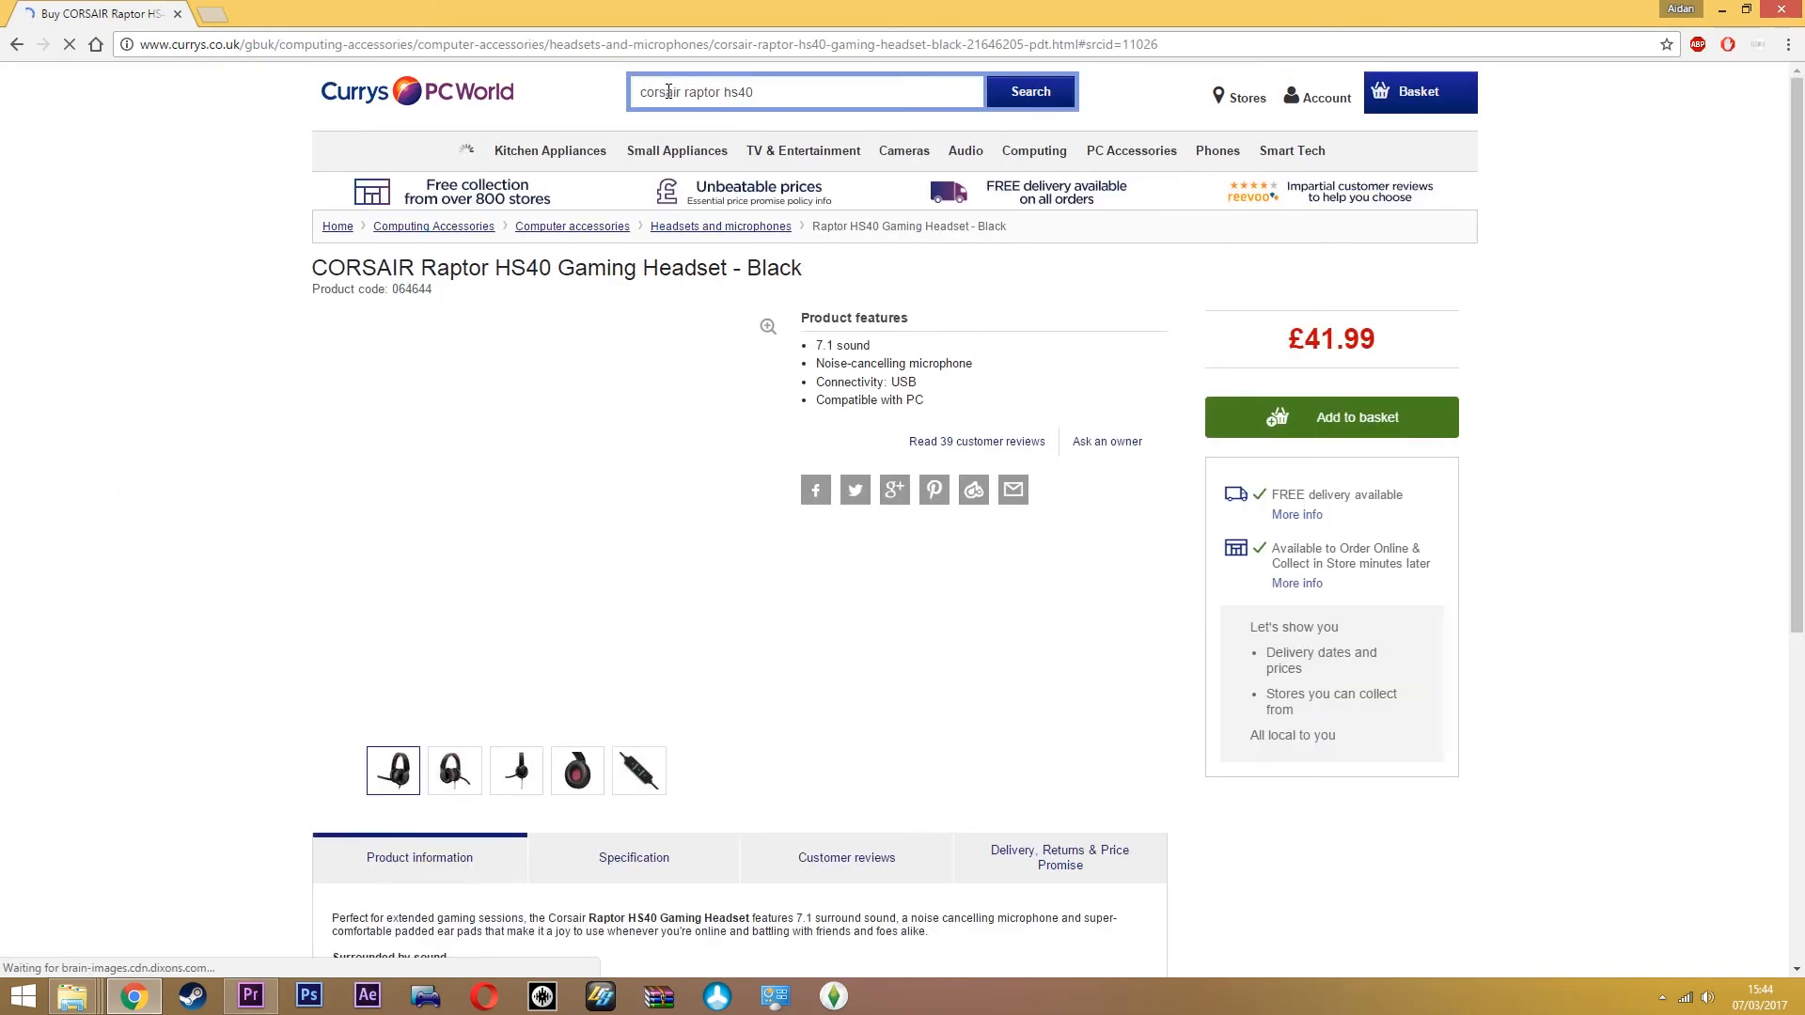